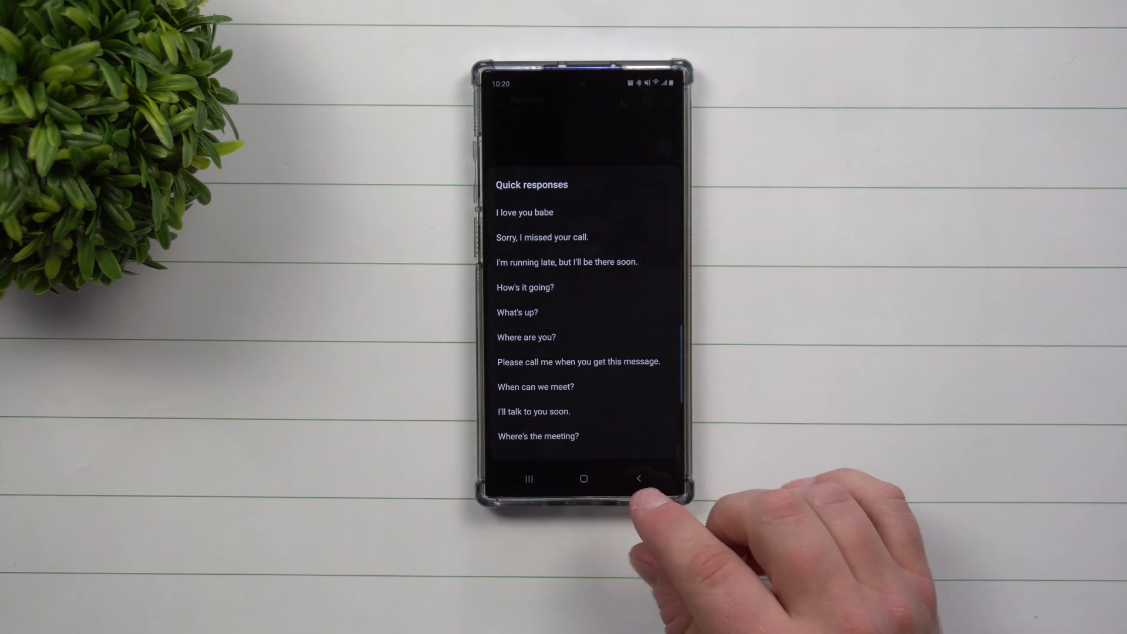
Step: Insert the preset quick response 'I love you babe' in the Random chat, then leave to the conversation list
left_click(639, 478)
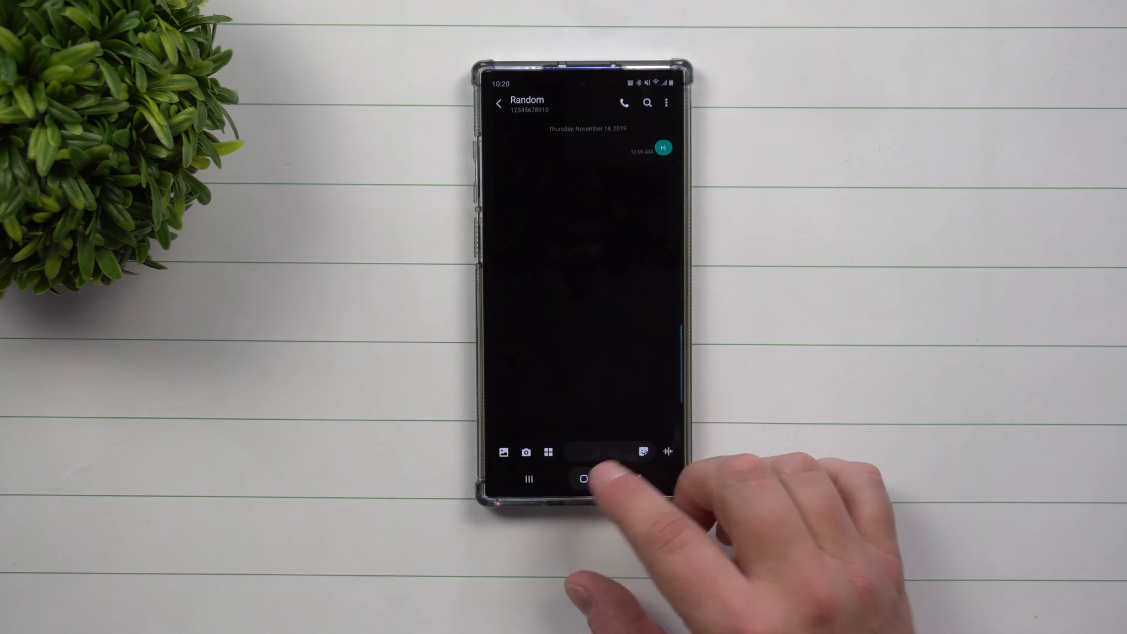
left_click(583, 480)
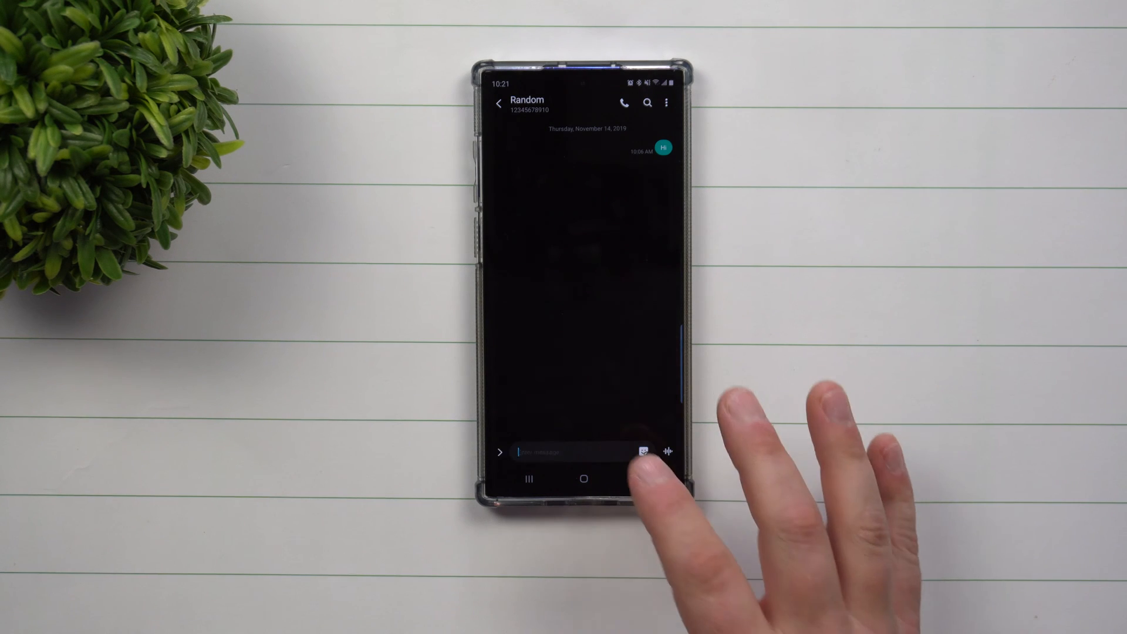
left_click(571, 451)
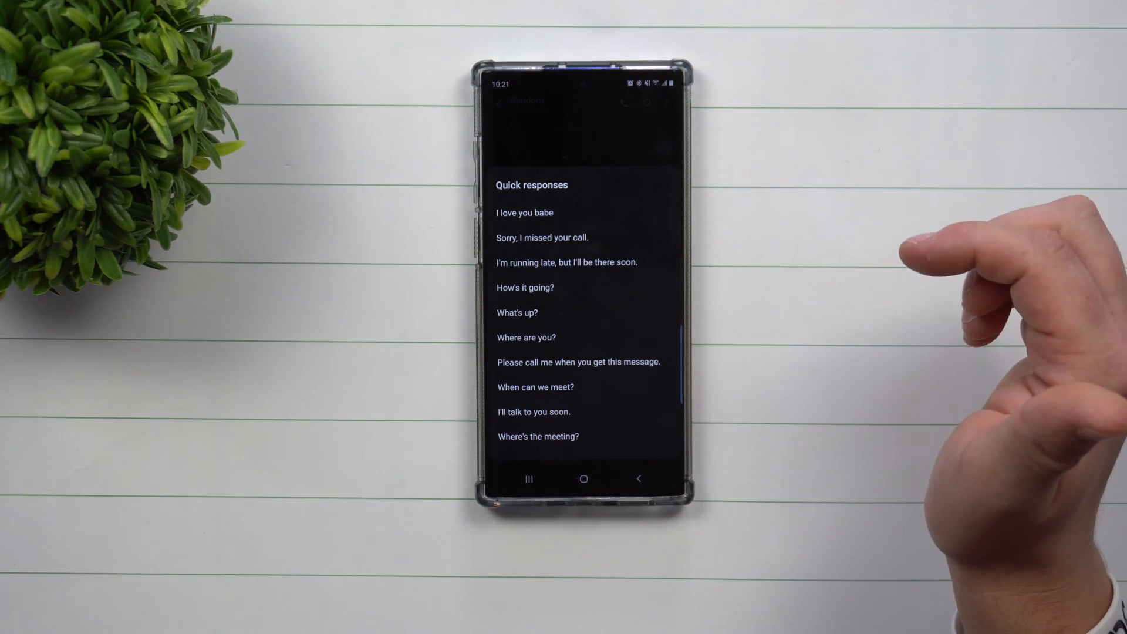
mouse_move(691, 388)
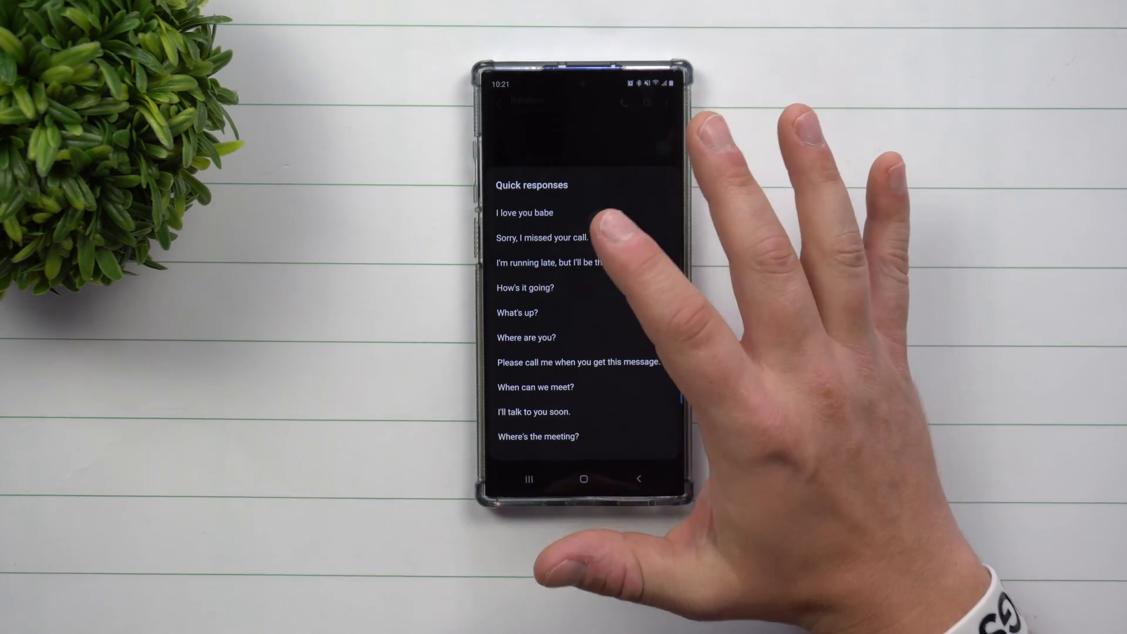
left_click(524, 213)
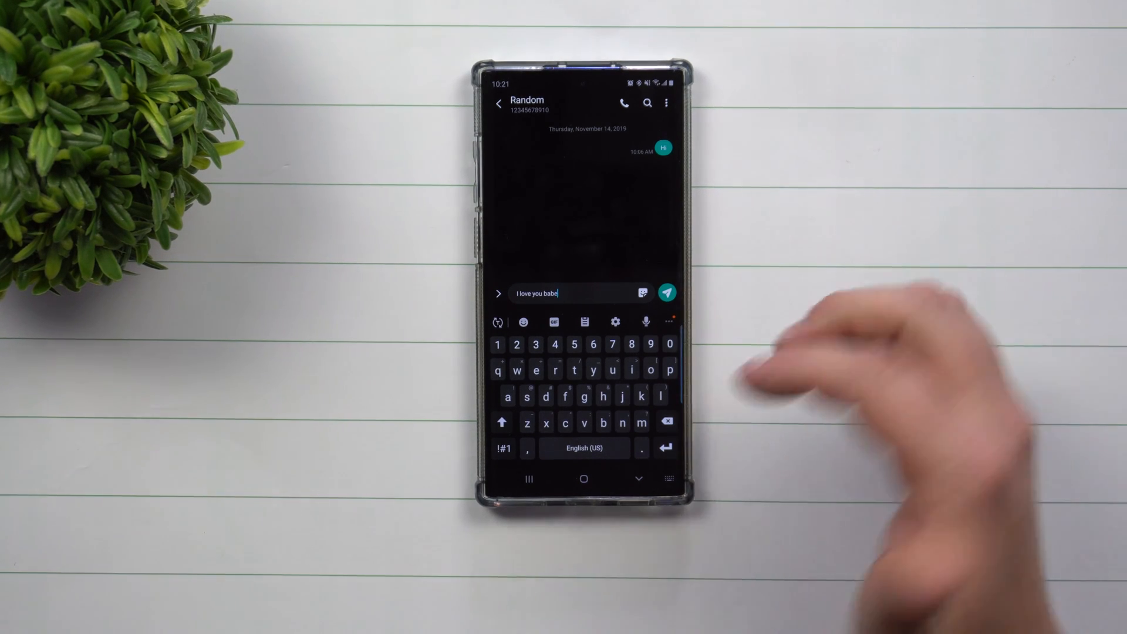
left_click(666, 421)
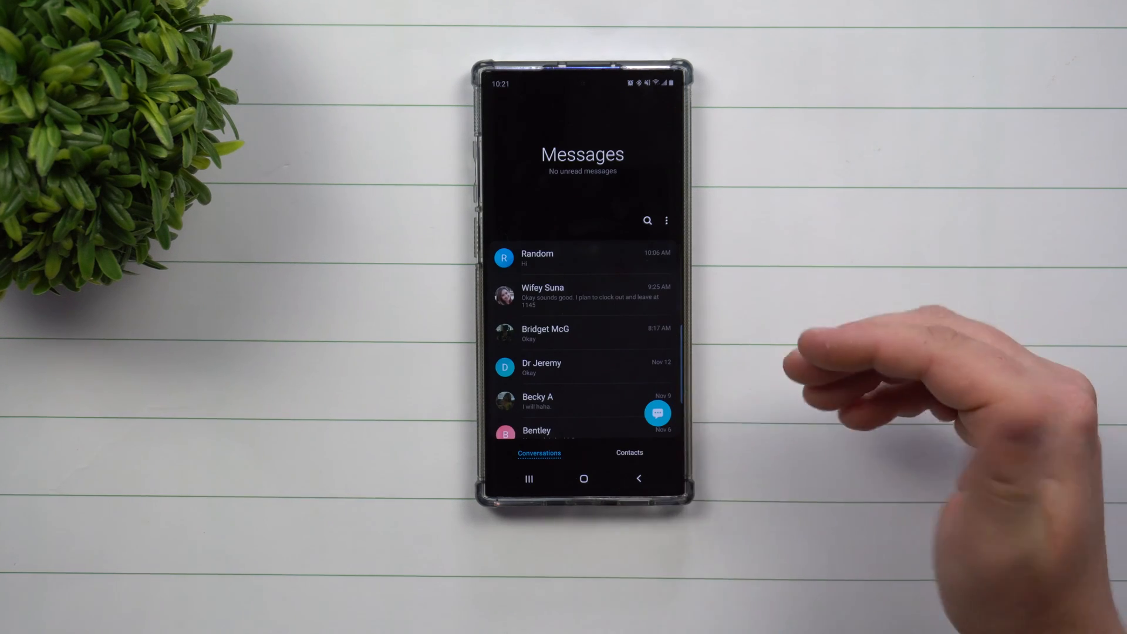
Step: Reach the Quick responses editor via Settings and More settings
left_click(665, 219)
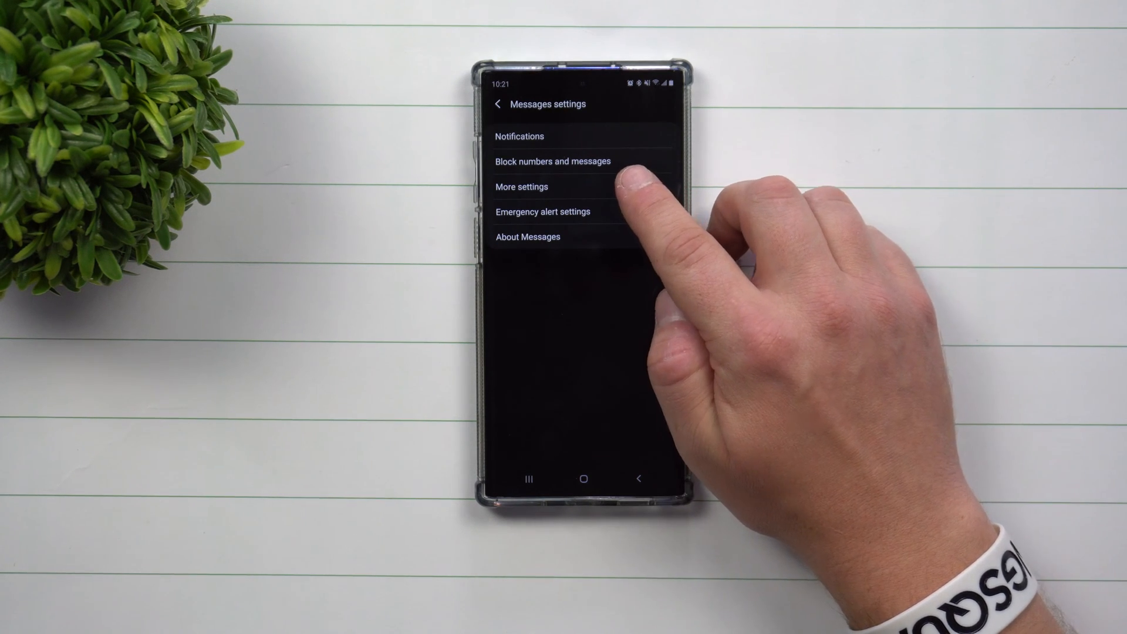
left_click(521, 187)
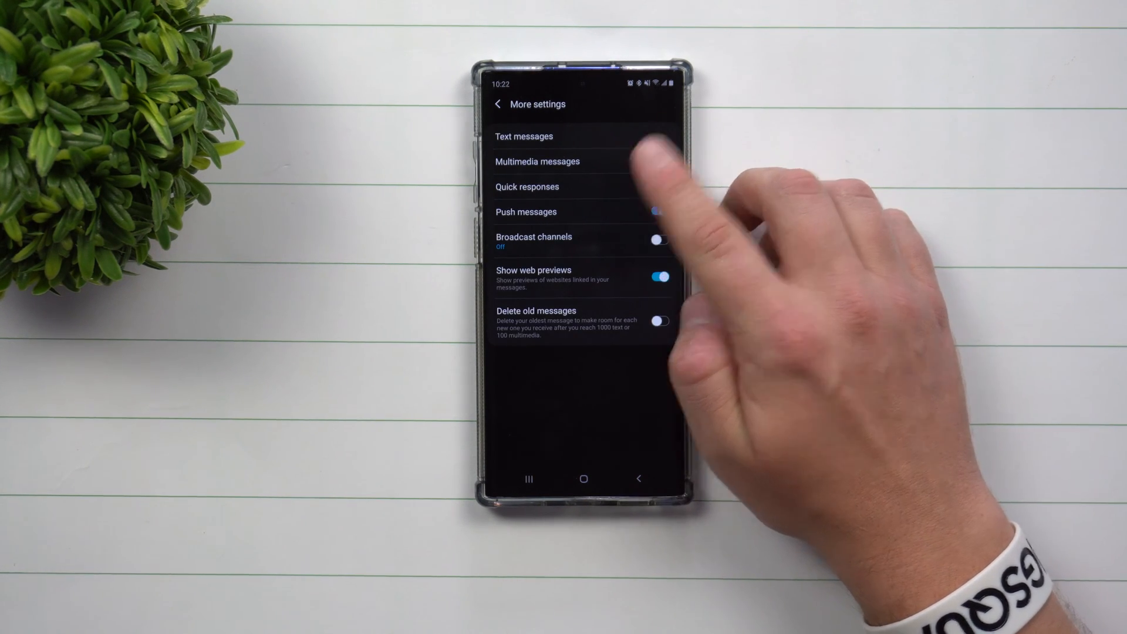
left_click(527, 186)
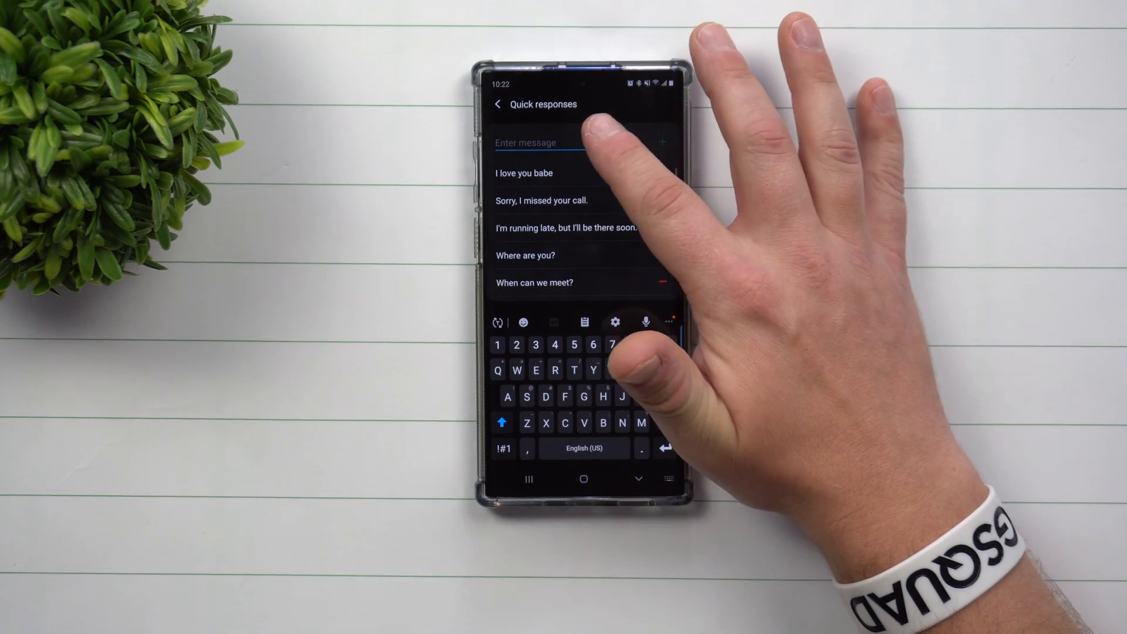
Step: Enter the new quick responses 'Hows work?' and 'Sounds good to me'
left_click(569, 143)
type("Hows")
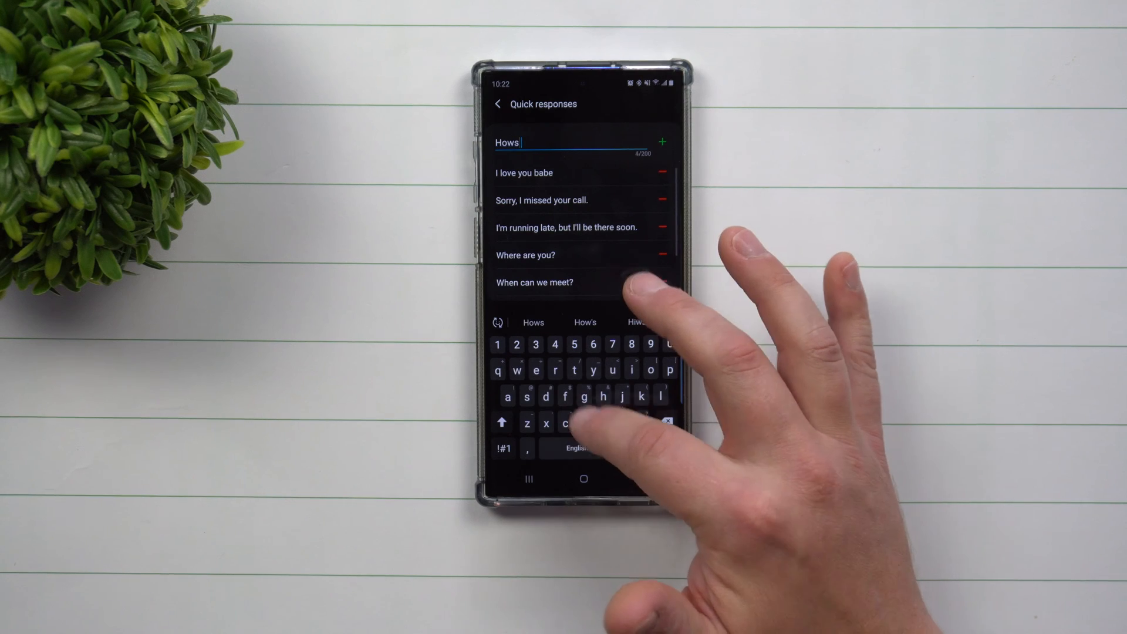
type("wor")
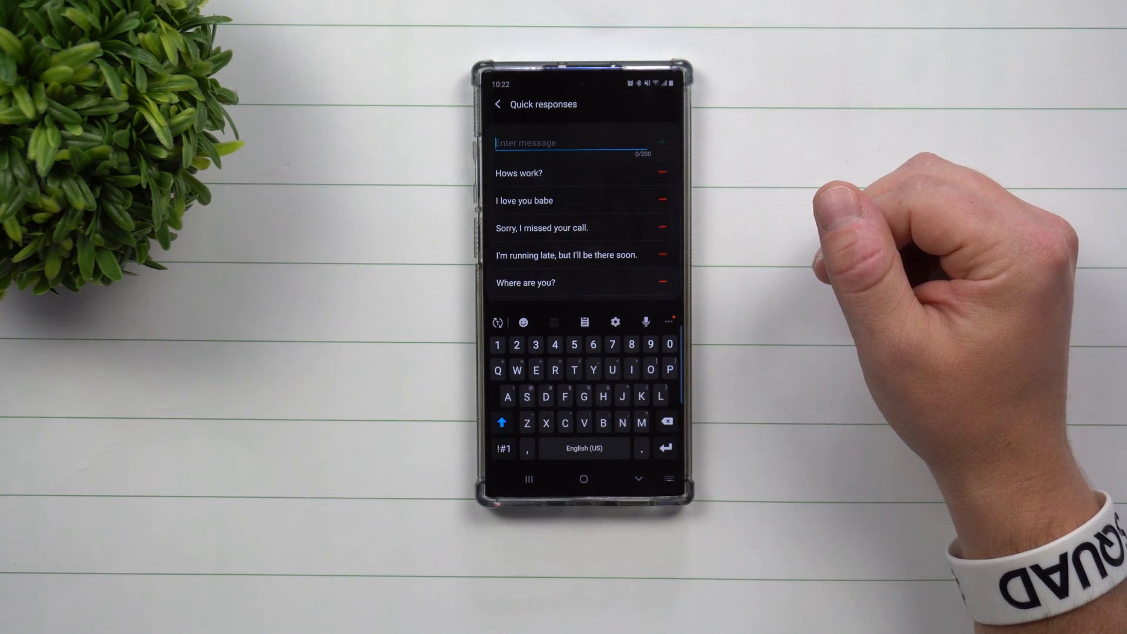
type("Soul")
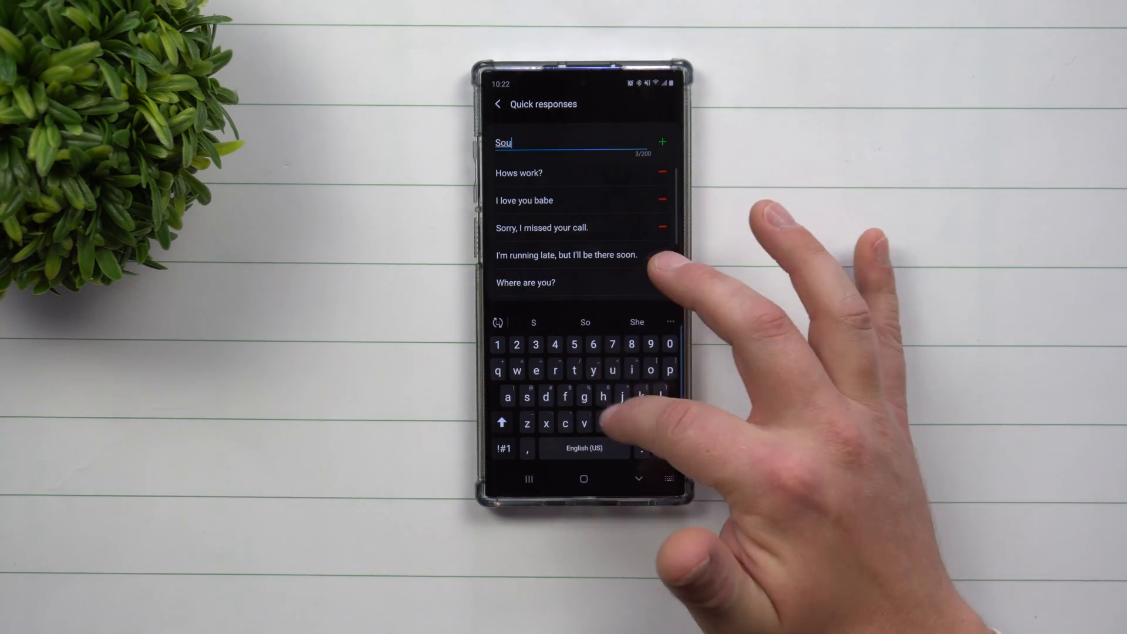
type("Sounds good")
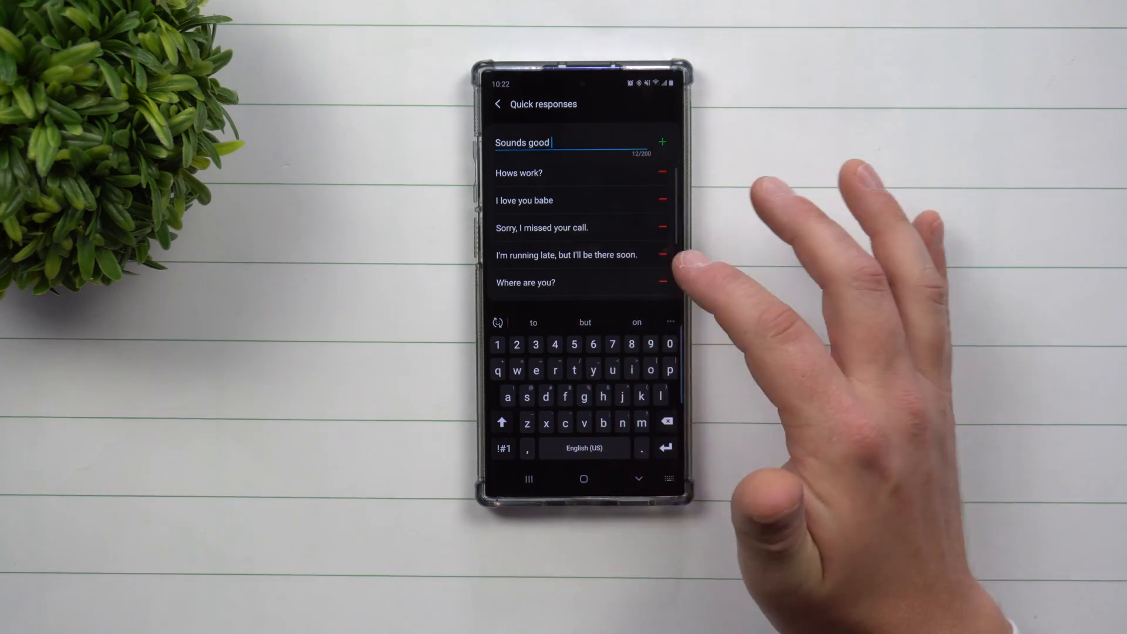
type("to me")
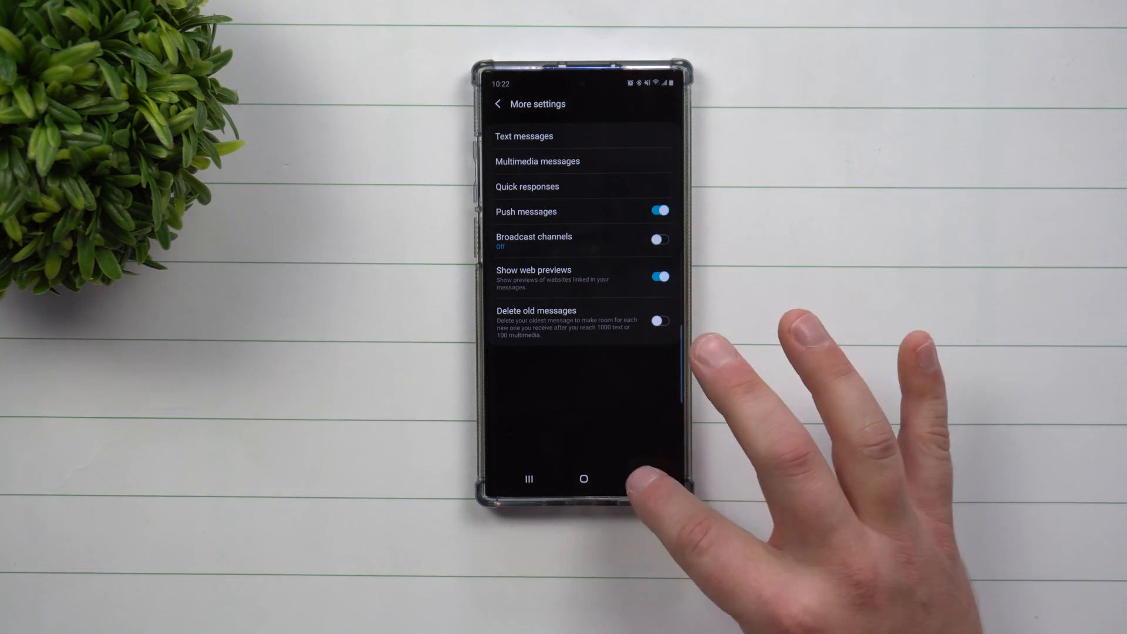
Step: Send 'Sounds good to me' as a quick response in the Random conversation, then leave to the home screen
left_click(583, 479)
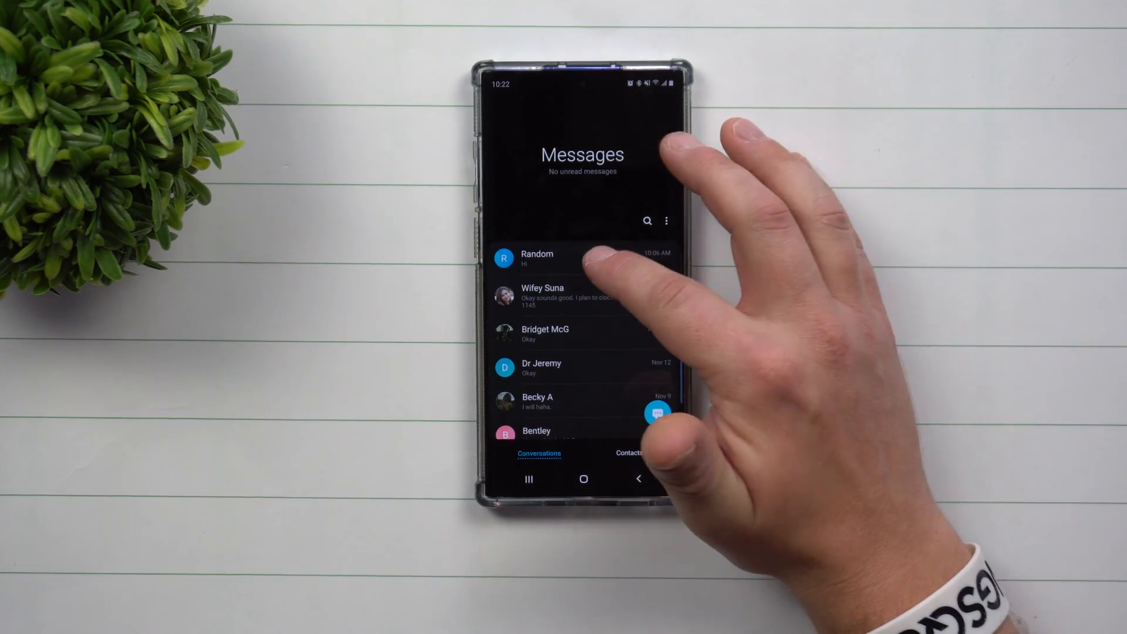
left_click(561, 259)
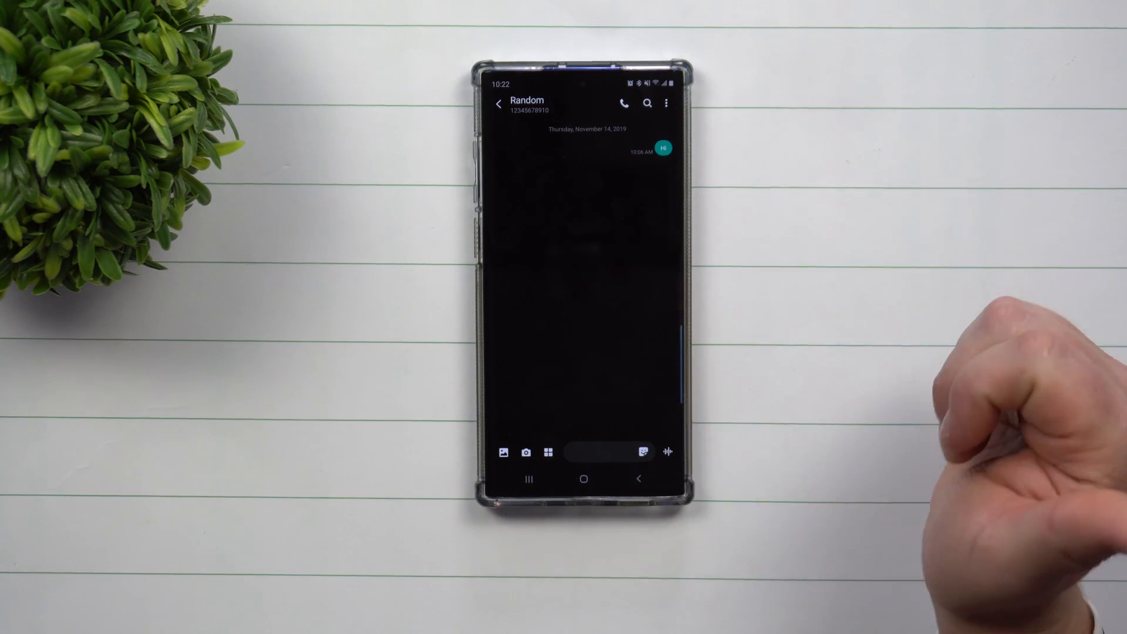
left_click(548, 452)
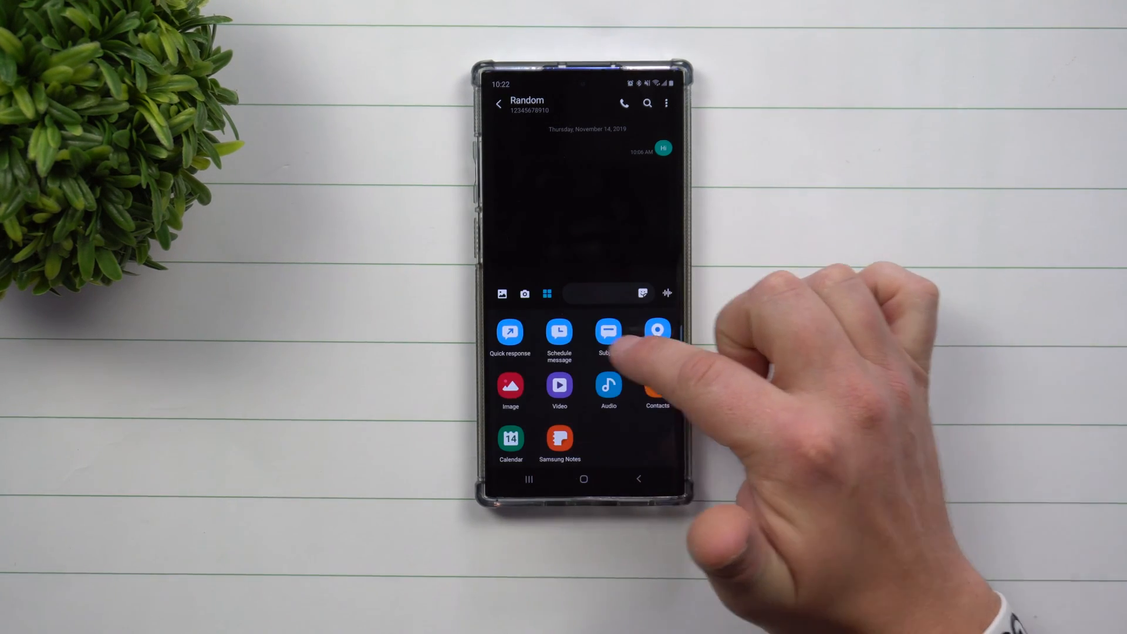
left_click(510, 333)
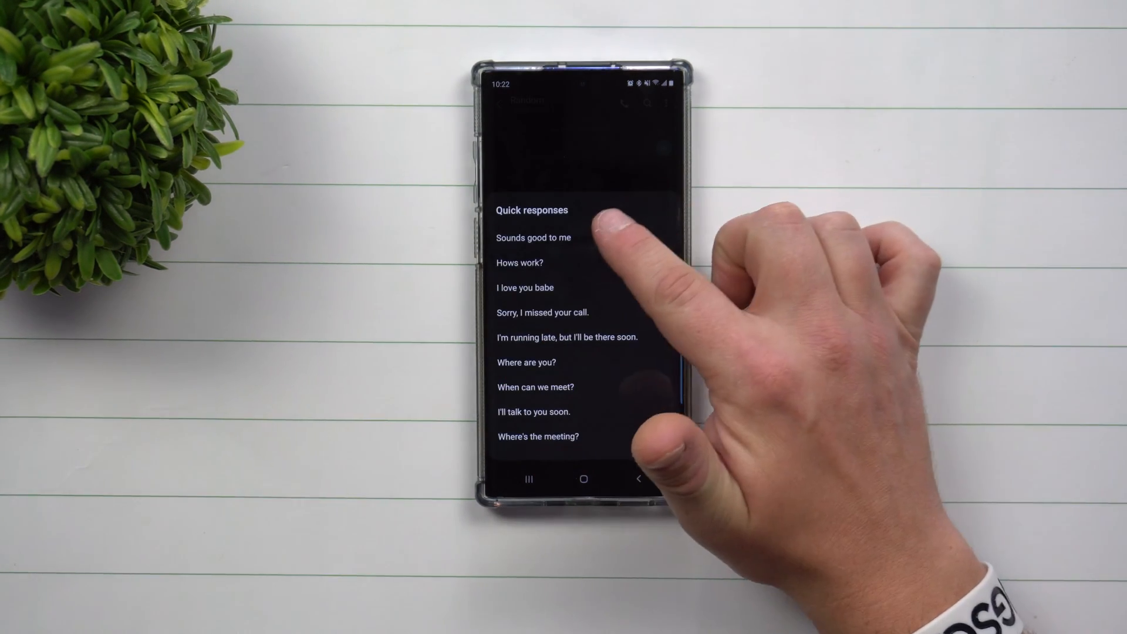
left_click(533, 237)
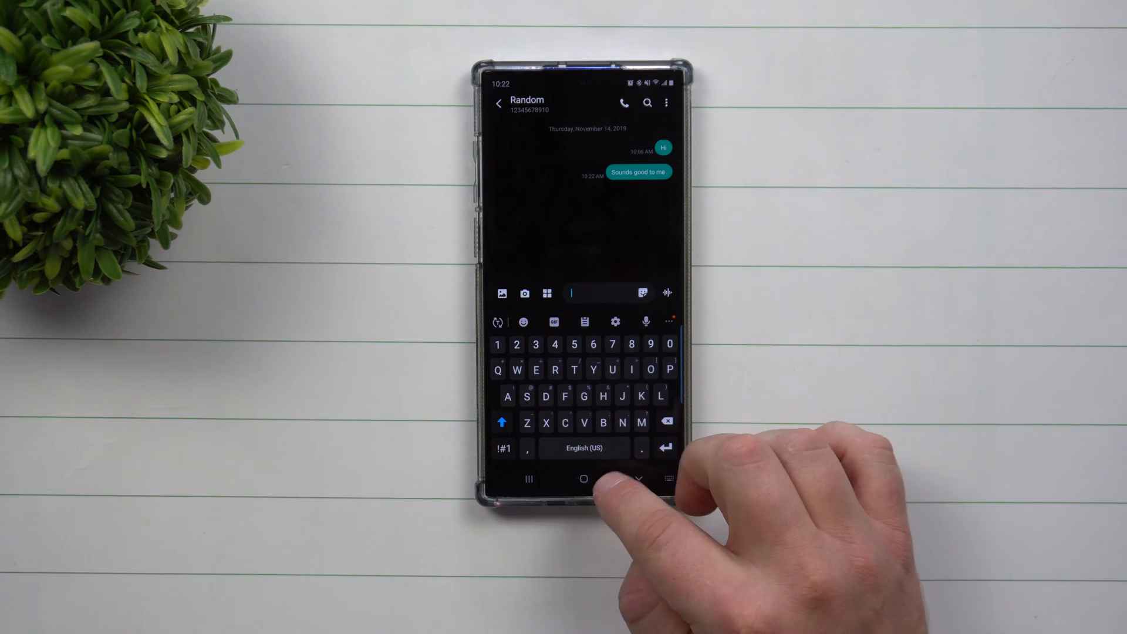
left_click(584, 479)
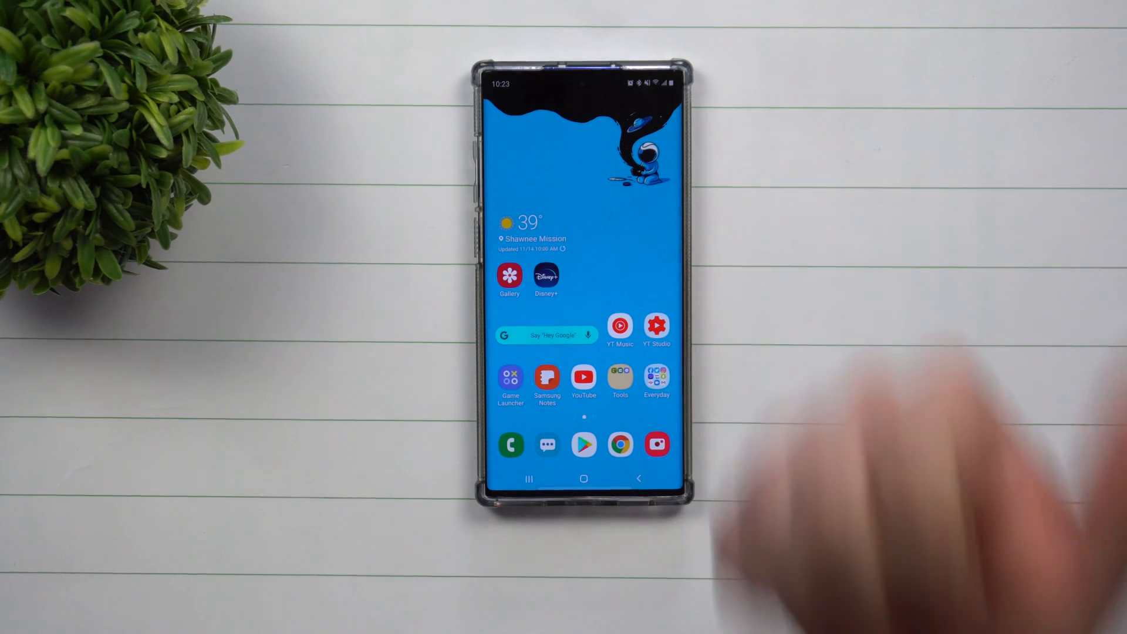
mouse_move(94, 568)
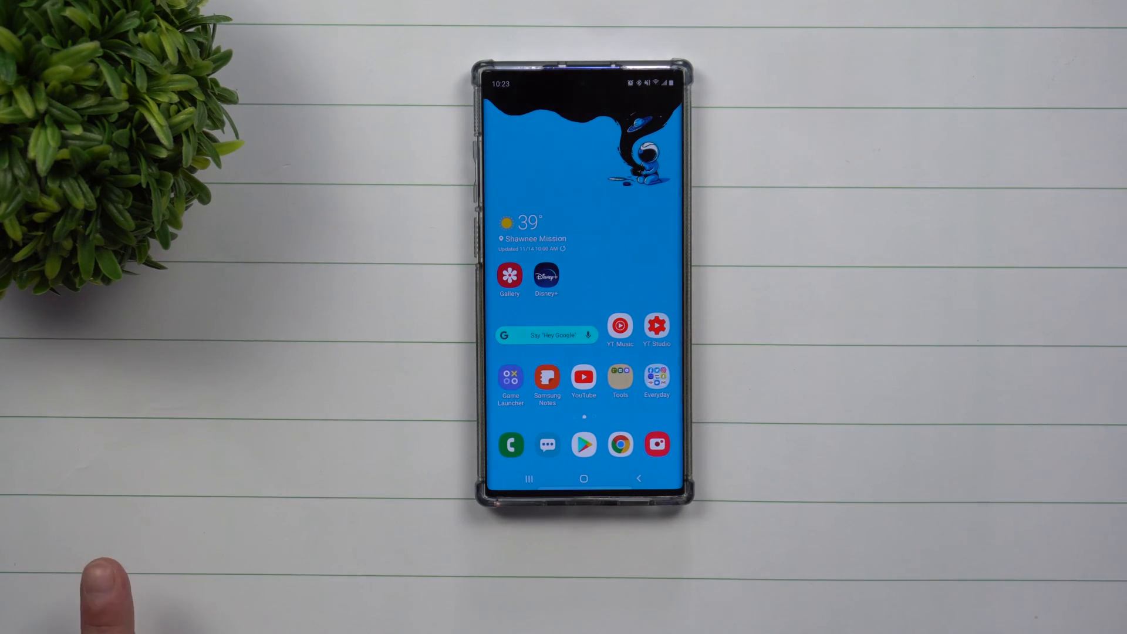